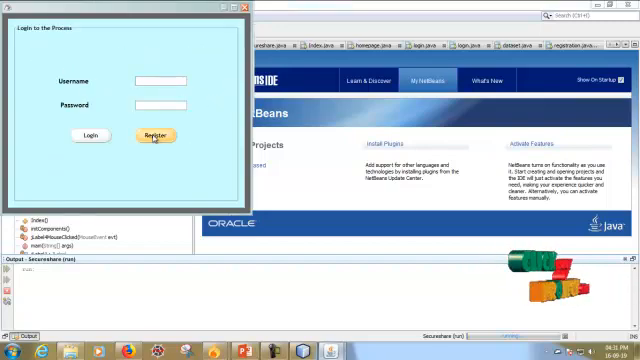
Register a new user named 'ram' with a colour password and mail id
{"action": "left_click", "coordinate": [156, 136]}
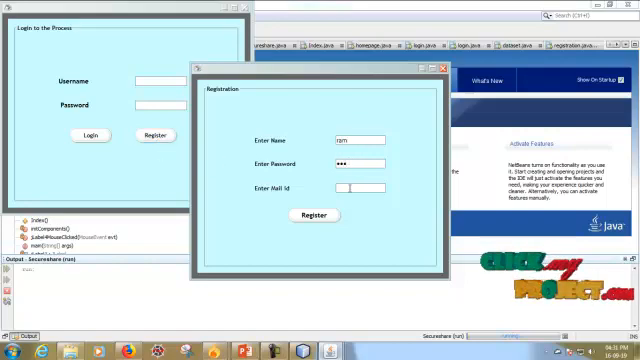
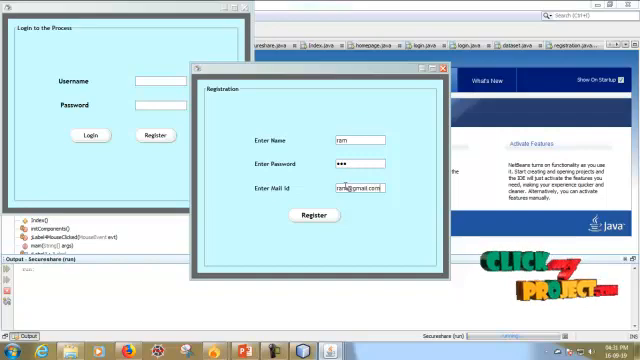
{"action": "left_click", "coordinate": [312, 216]}
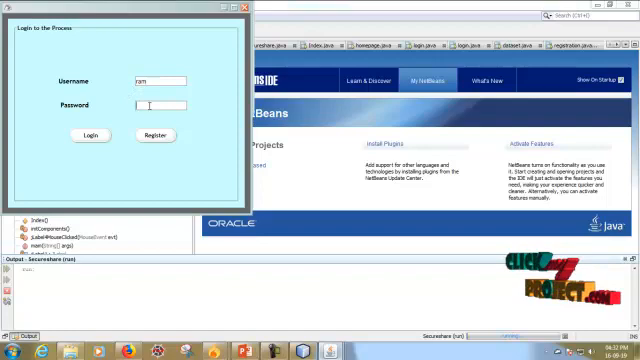
Log in with the registered account, load a dataset and generate its encryption key
{"action": "left_click", "coordinate": [88, 136]}
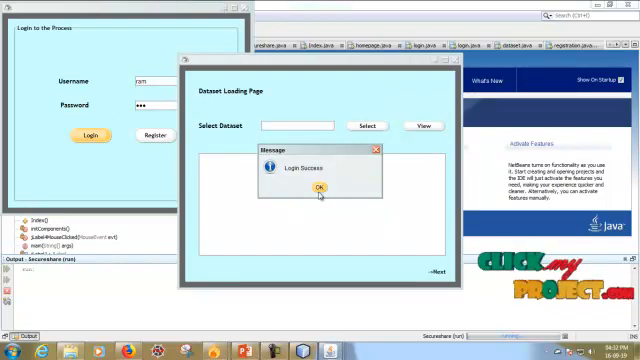
{"action": "left_click", "coordinate": [320, 188]}
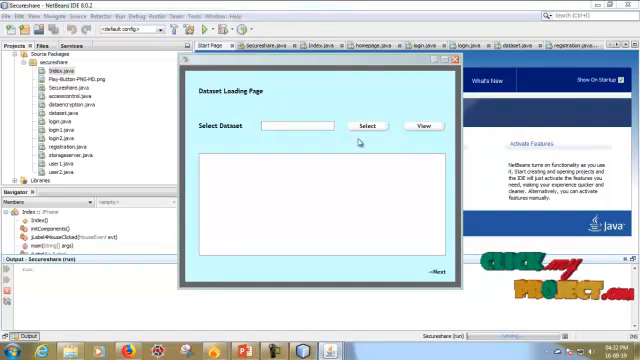
{"action": "left_click", "coordinate": [364, 124]}
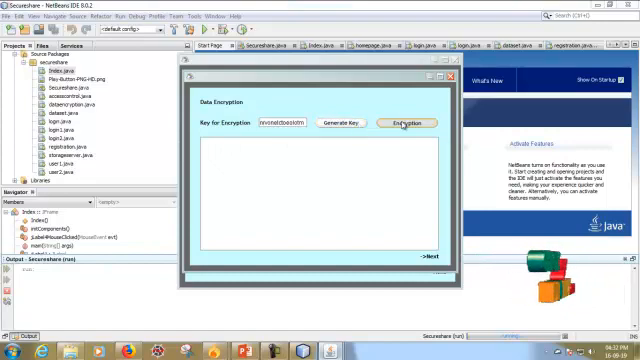
Encrypt the dataset with the generated key and share it with the chosen group members
{"action": "left_click", "coordinate": [404, 124]}
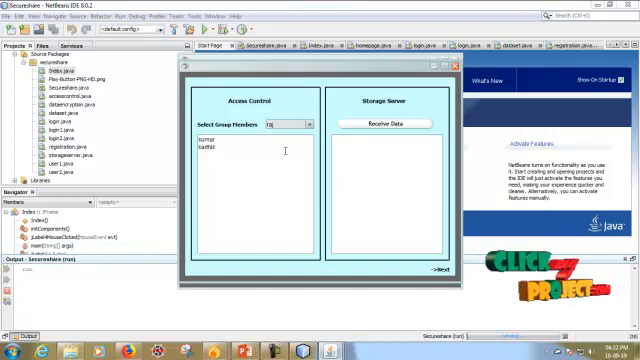
{"action": "left_click", "coordinate": [384, 124]}
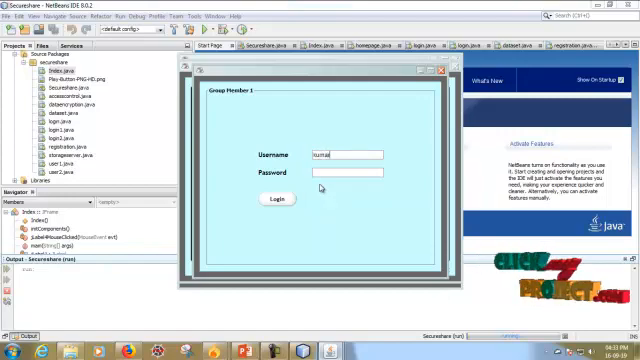
Log in as Group Member 1 with the entered password and dismiss the success message
{"action": "type", "text": "password"}
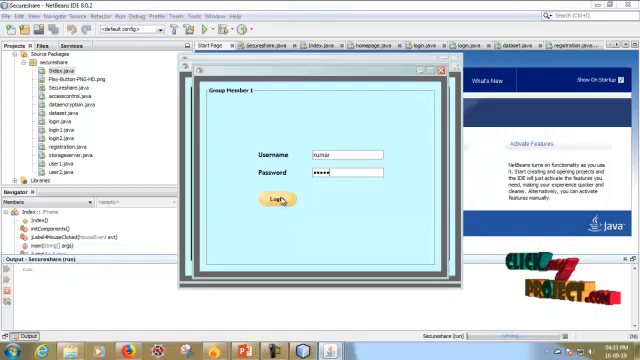
{"action": "left_click", "coordinate": [272, 200]}
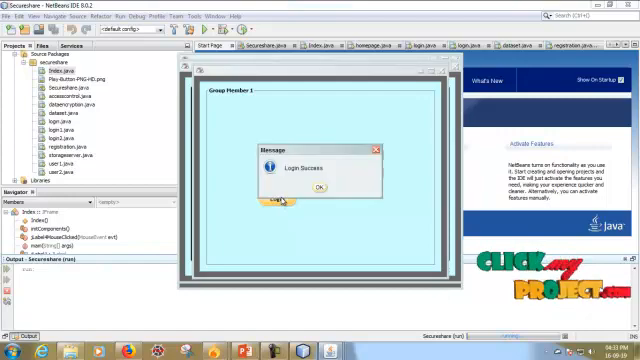
{"action": "left_click", "coordinate": [320, 188]}
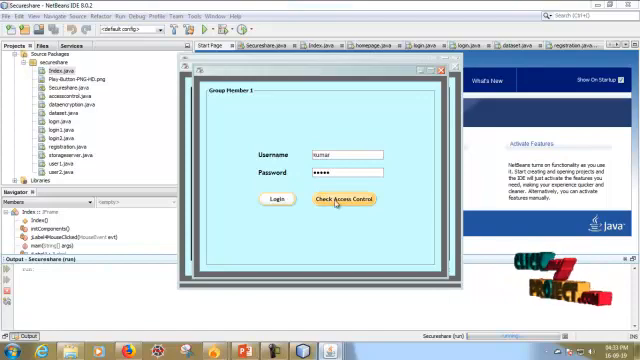
Check access control and receive the shared encrypted data from the group
{"action": "left_click", "coordinate": [342, 200]}
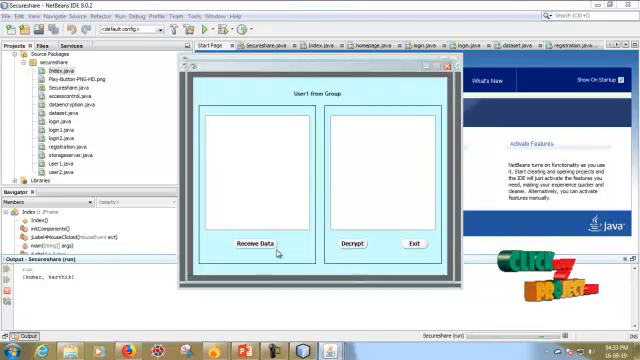
{"action": "left_click", "coordinate": [268, 244]}
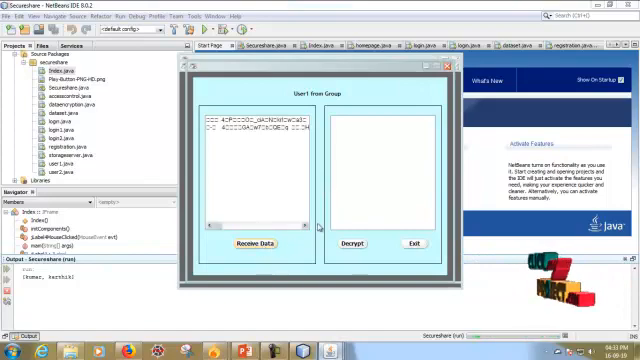
{"action": "left_click", "coordinate": [352, 244]}
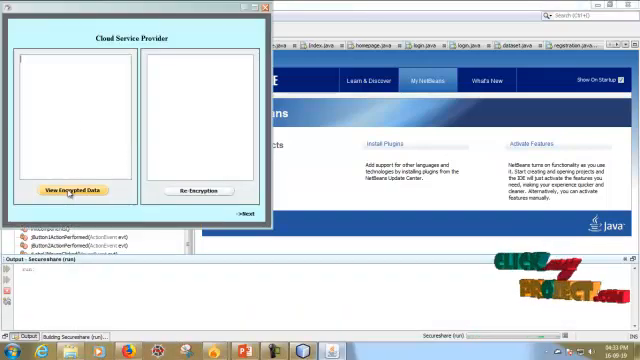
View the stored encrypted data on the Cloud Service Provider and confirm it stays encrypted without decryption
{"action": "left_click", "coordinate": [64, 190]}
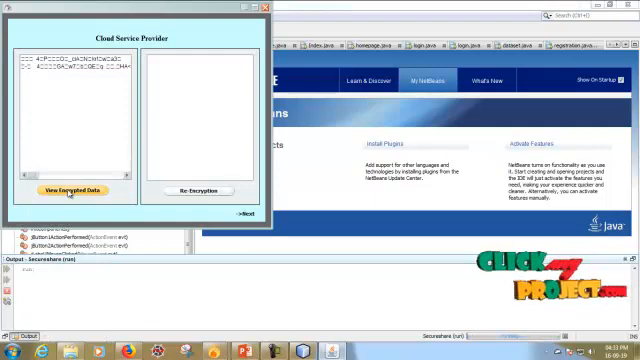
{"action": "left_click", "coordinate": [60, 190]}
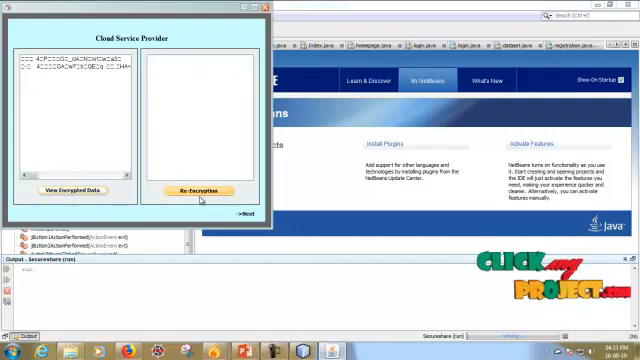
{"action": "left_click", "coordinate": [200, 190]}
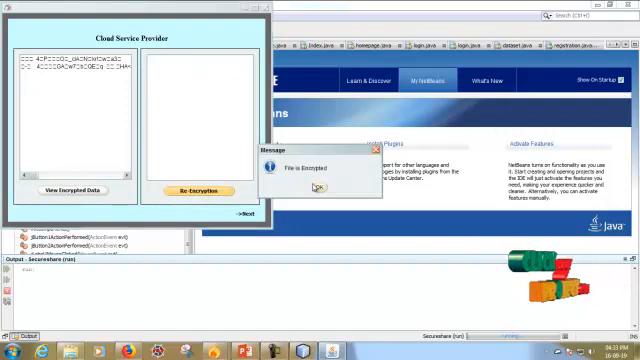
{"action": "left_click", "coordinate": [316, 190]}
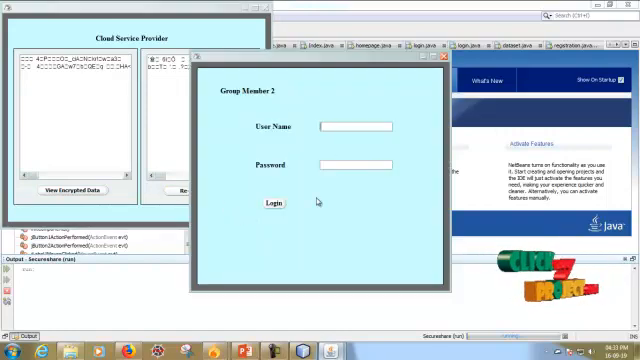
Log in as Group Member 2 with username 'karth' and its password
{"action": "type", "text": "karth"}
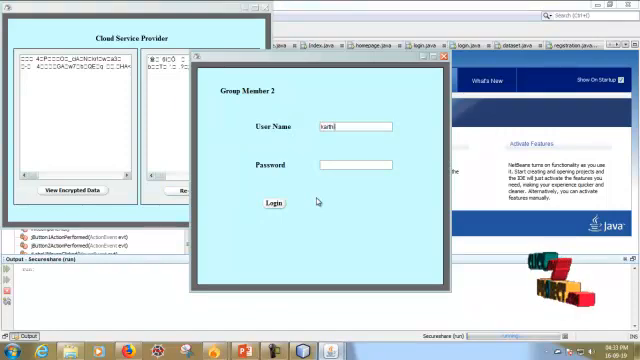
{"action": "type", "text": "**"}
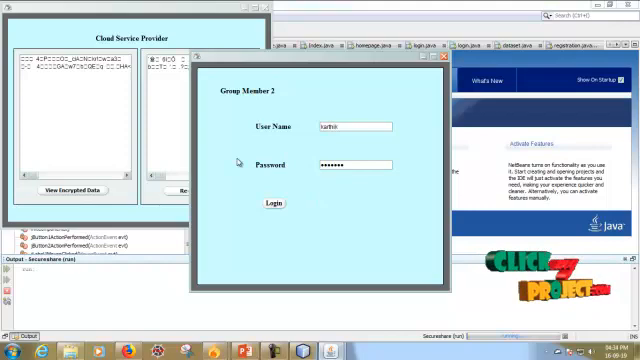
{"action": "left_click", "coordinate": [272, 204]}
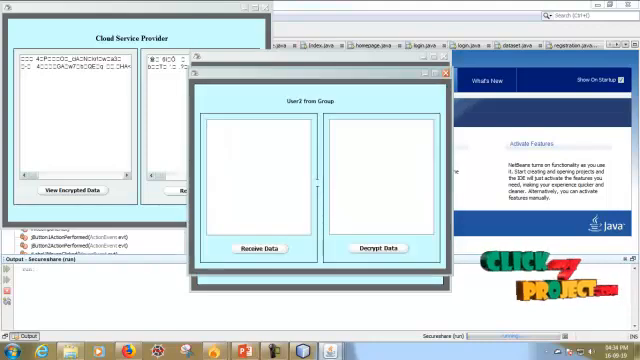
Receive the shared encrypted data and decrypt it into readable attribute names
{"action": "left_click", "coordinate": [254, 246]}
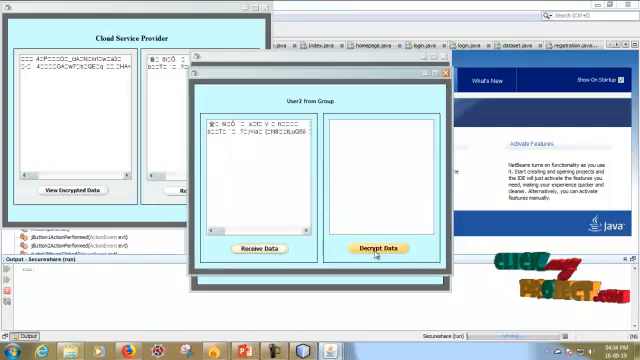
{"action": "left_click", "coordinate": [388, 248]}
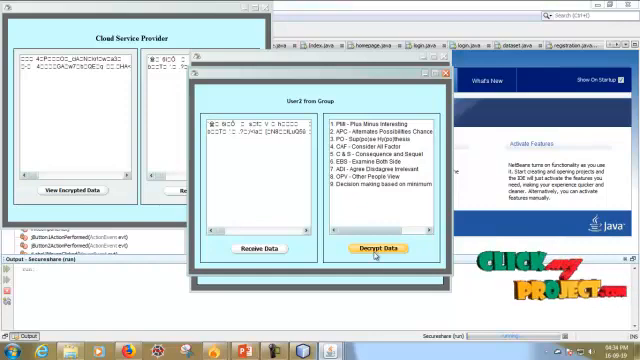